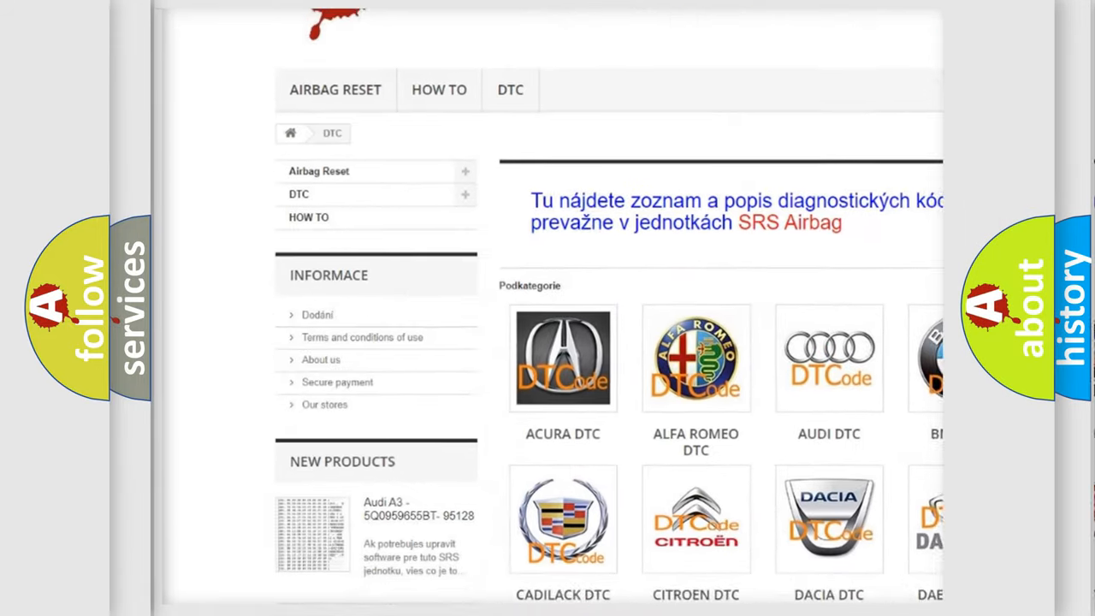
{"action": "scroll", "scroll_direction": "down", "scroll_amount": 3}
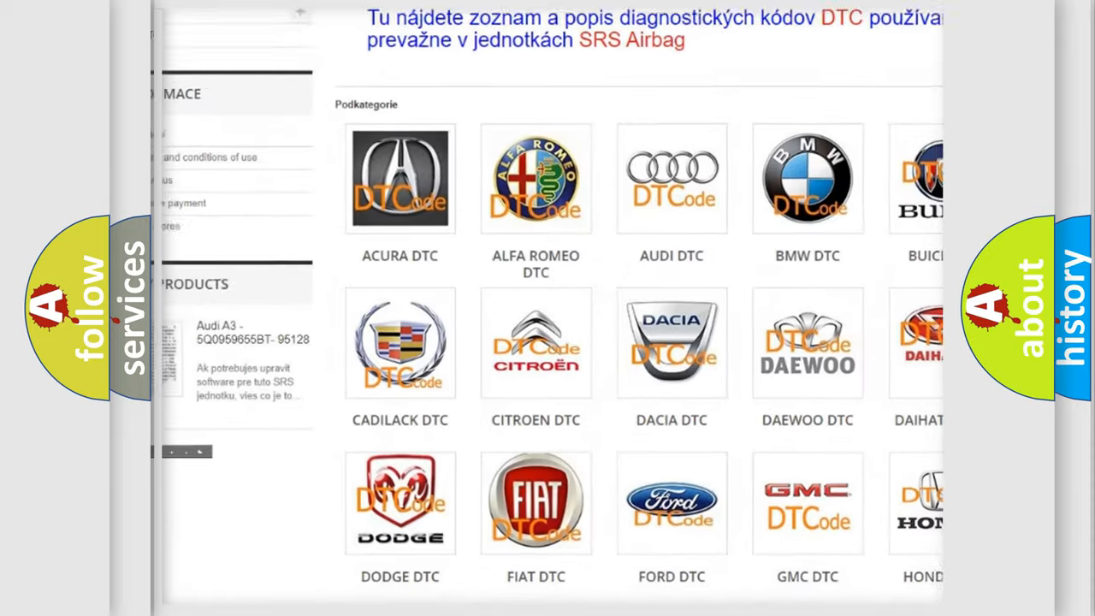
{"action": "scroll", "scroll_direction": "down", "scroll_amount": 3}
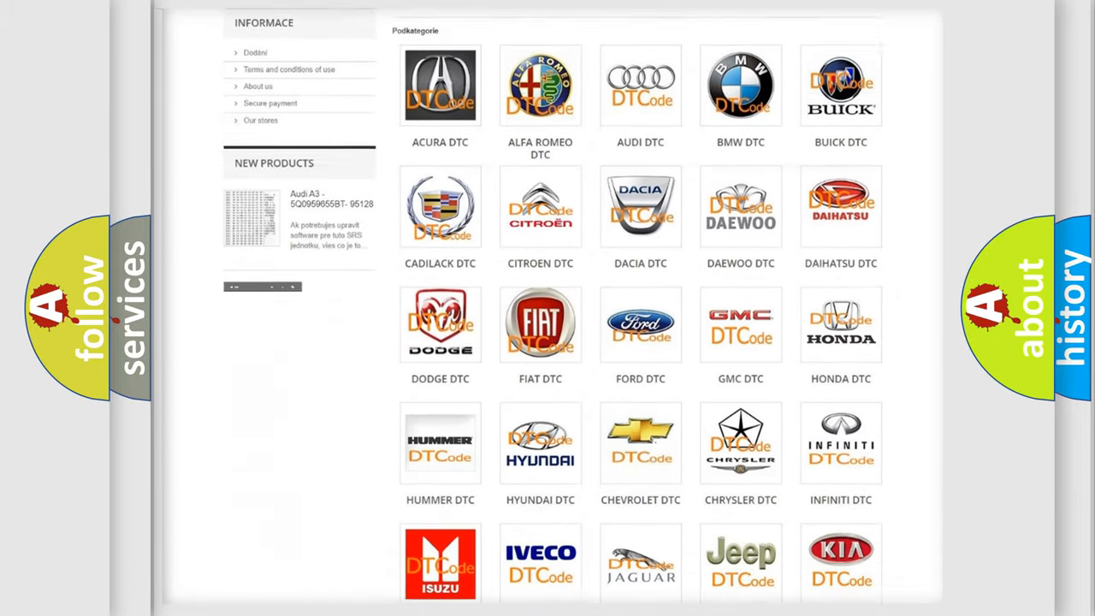
{"action": "scroll", "scroll_direction": "down", "scroll_amount": 3}
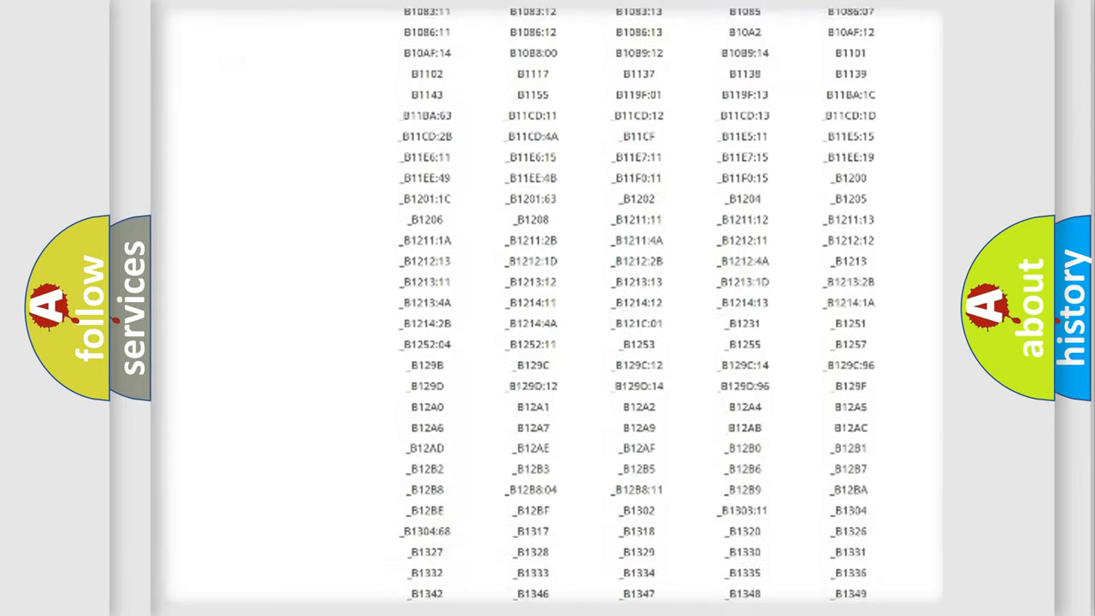
{"action": "scroll", "scroll_direction": "down", "scroll_amount": 3}
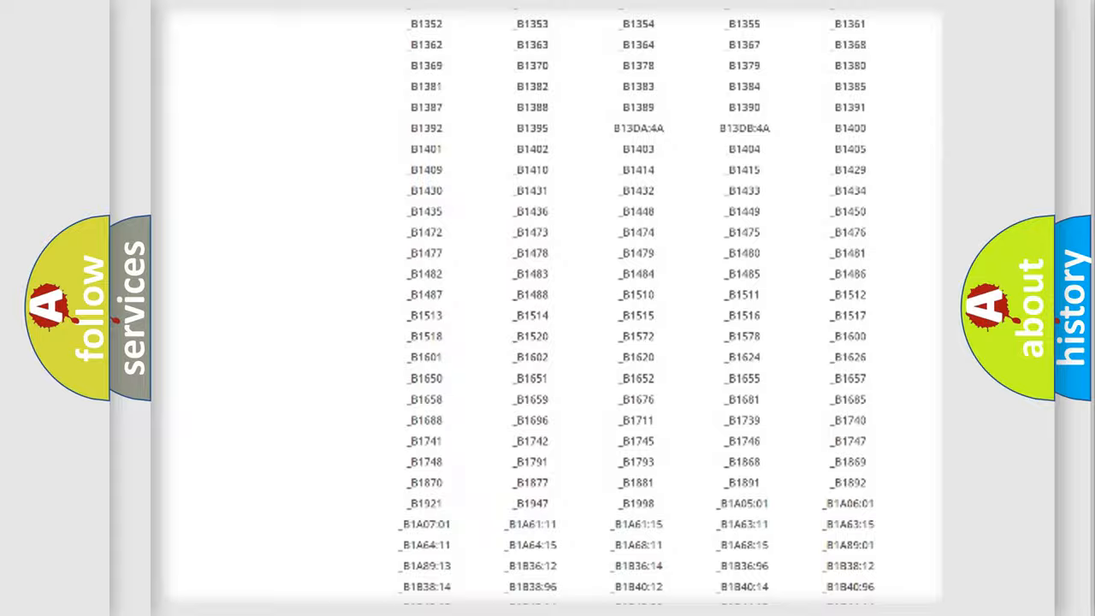